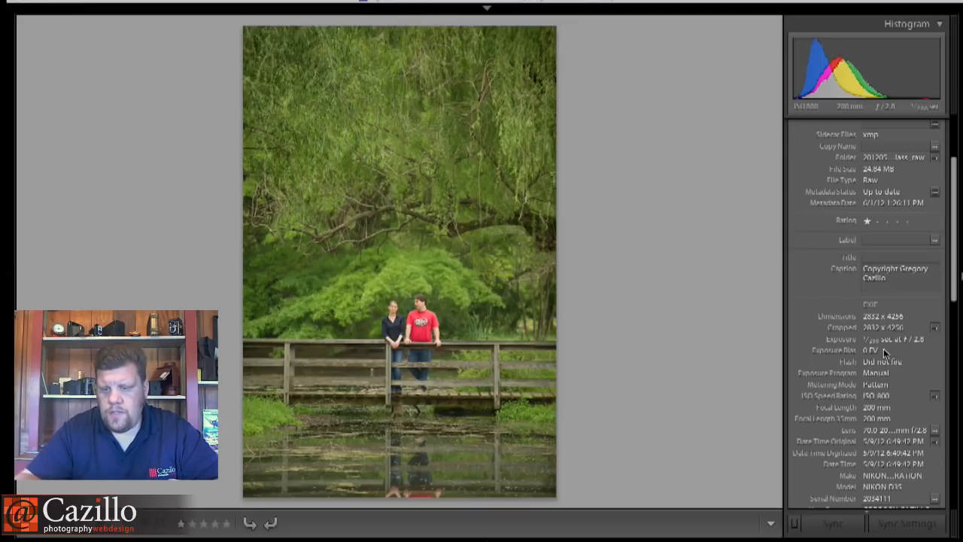
pyautogui.moveTo(911, 357)
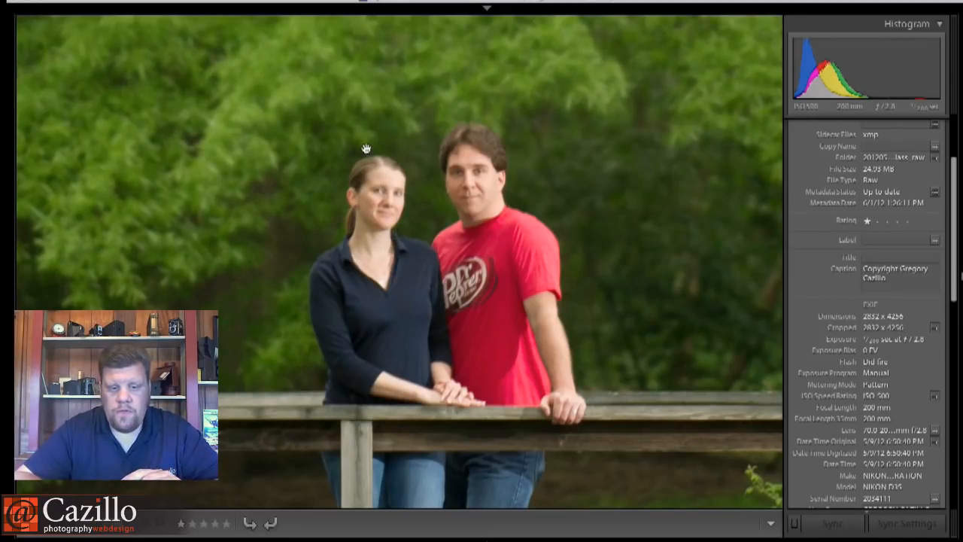
pyautogui.moveTo(488, 179)
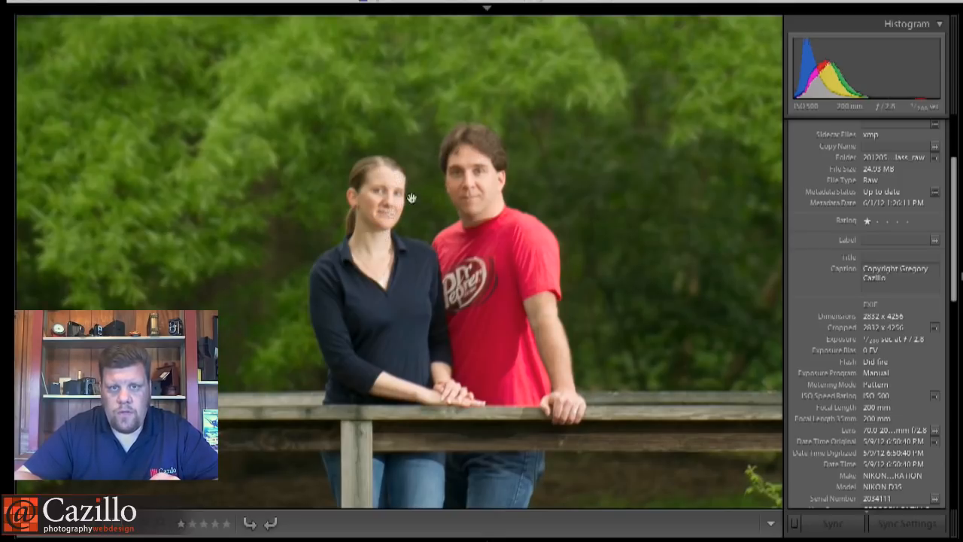
pyautogui.moveTo(462, 301)
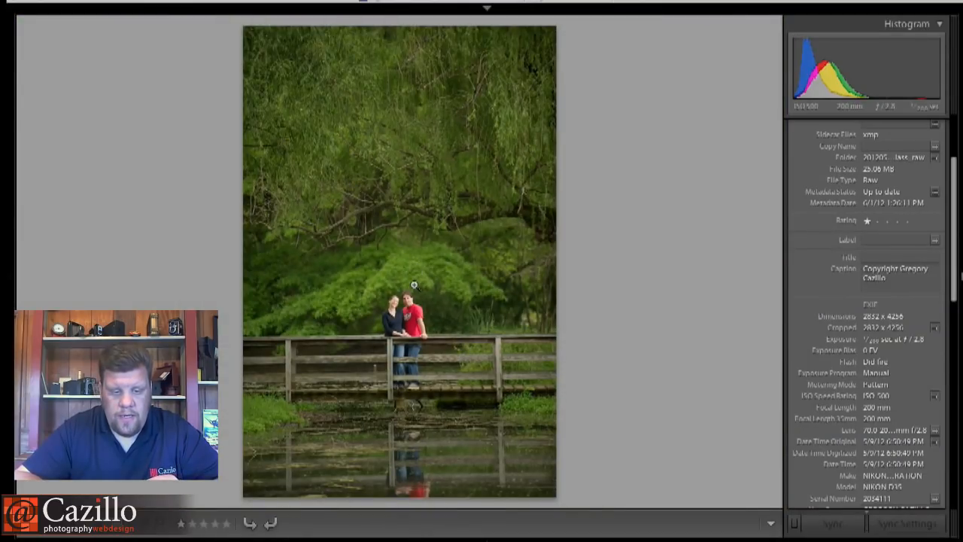
pyautogui.moveTo(454, 322)
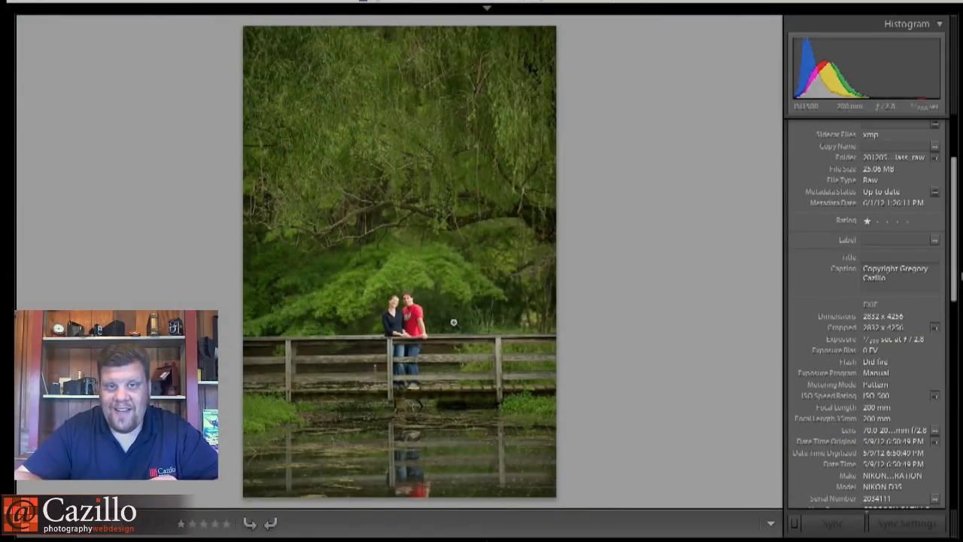